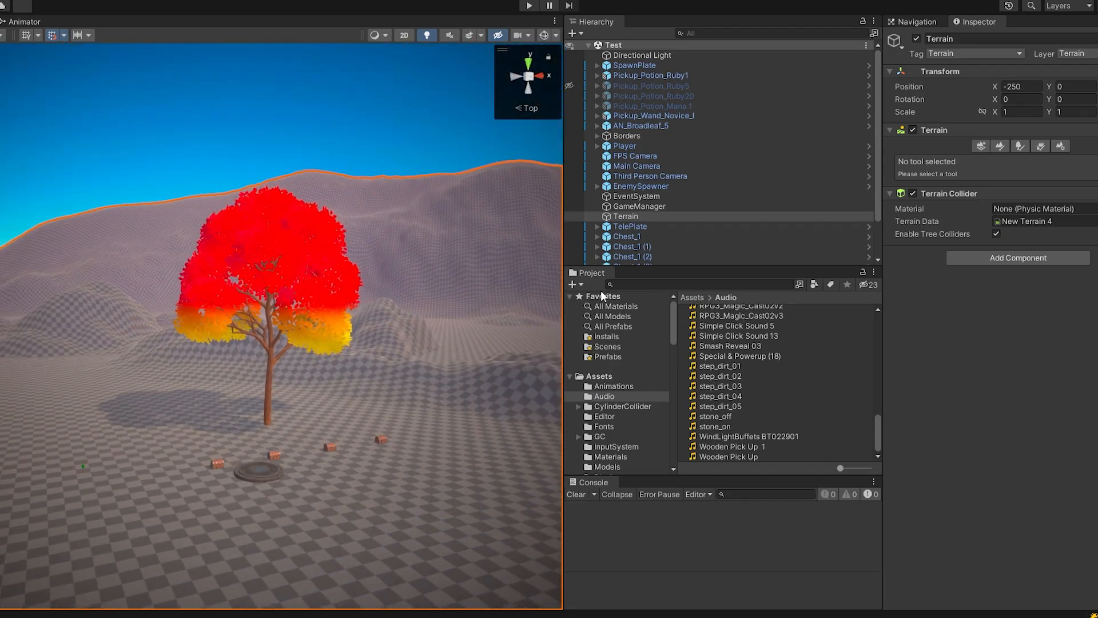
Frame the Pomplu enemy and expand Pomplu and Enemy_HUD to reveal the health bar.
left_click(642, 126)
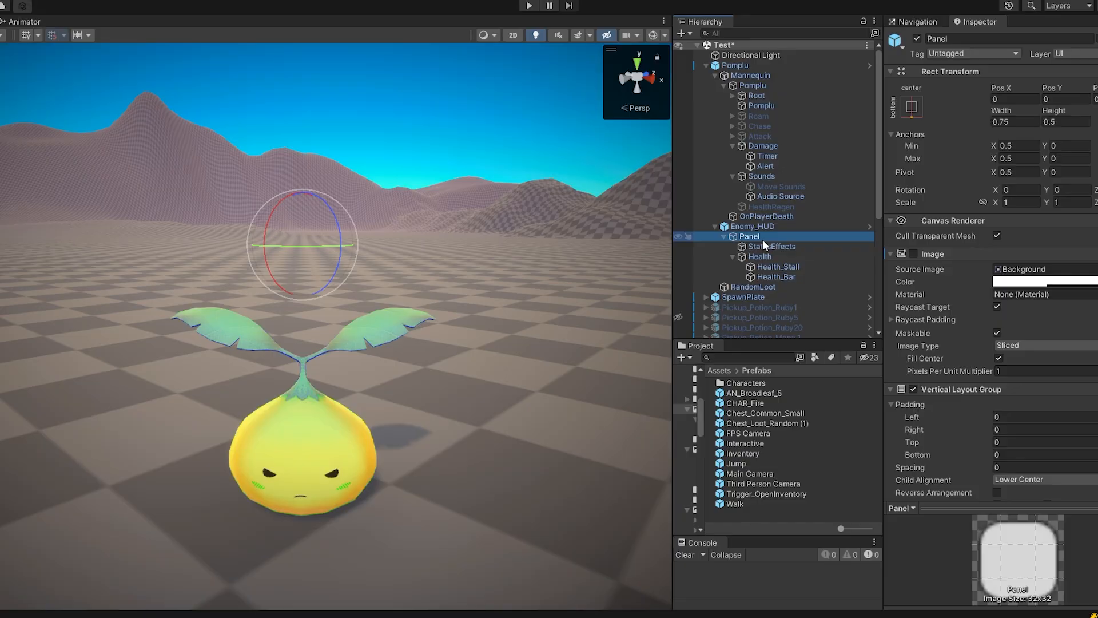
Select Enemy_HUD's Health_Bar and drag its Image Fill Amount slider lower.
left_click(752, 227)
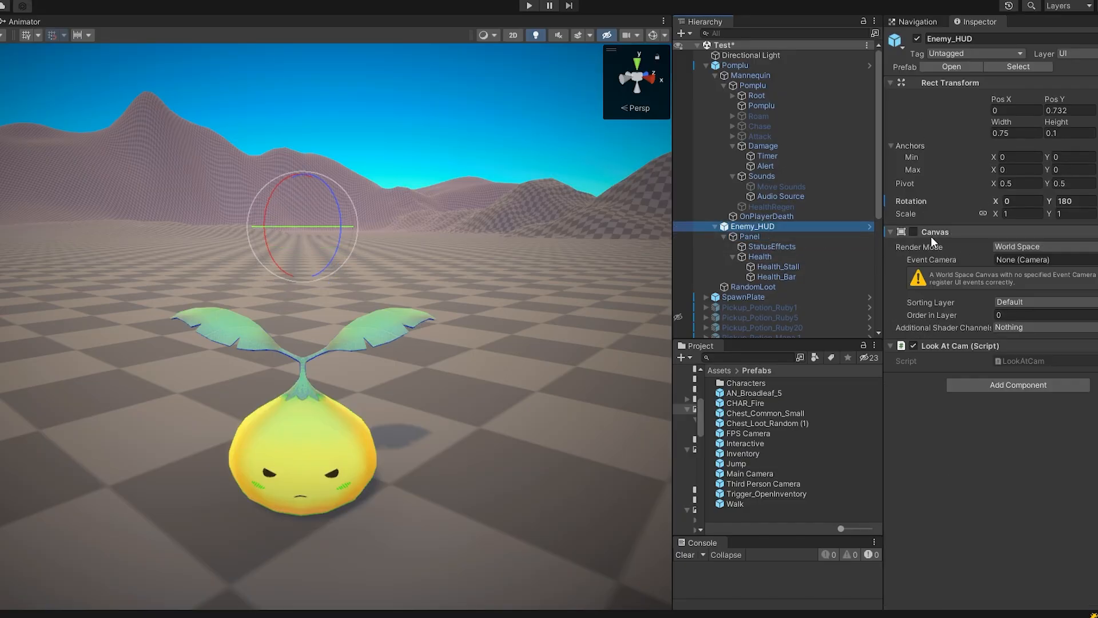
left_click(777, 275)
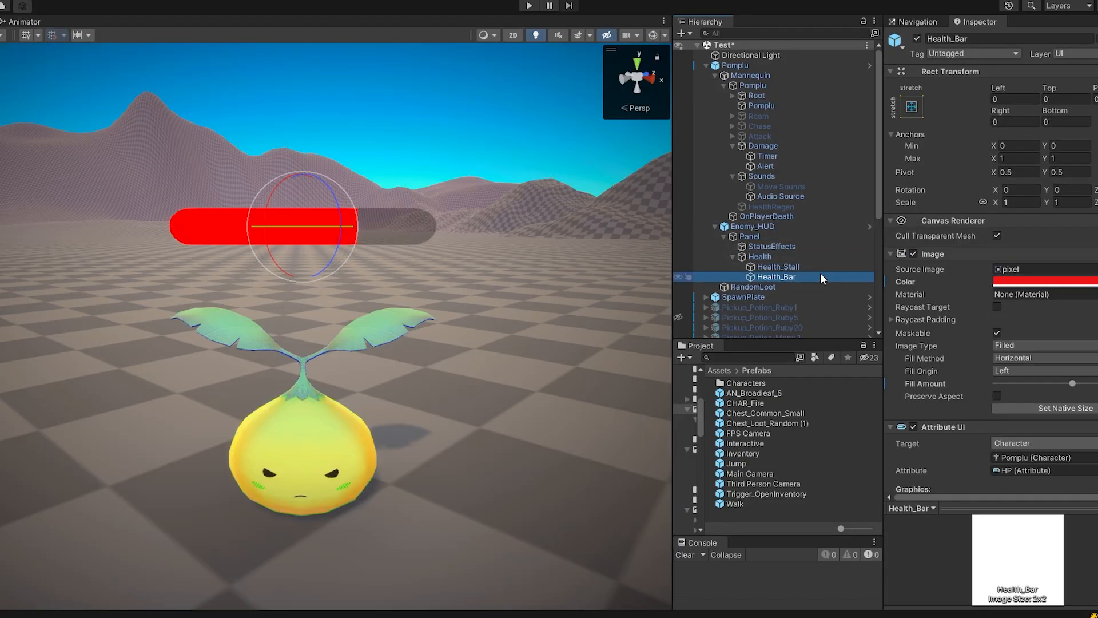
left_click_drag(1072, 383, 1029, 383)
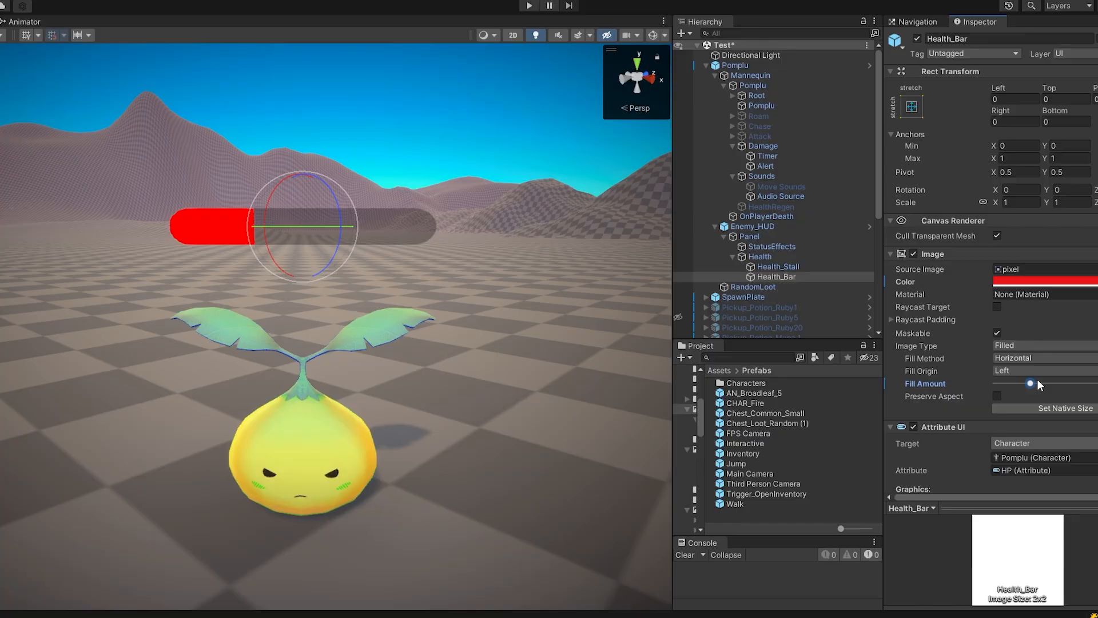
left_click(528, 6)
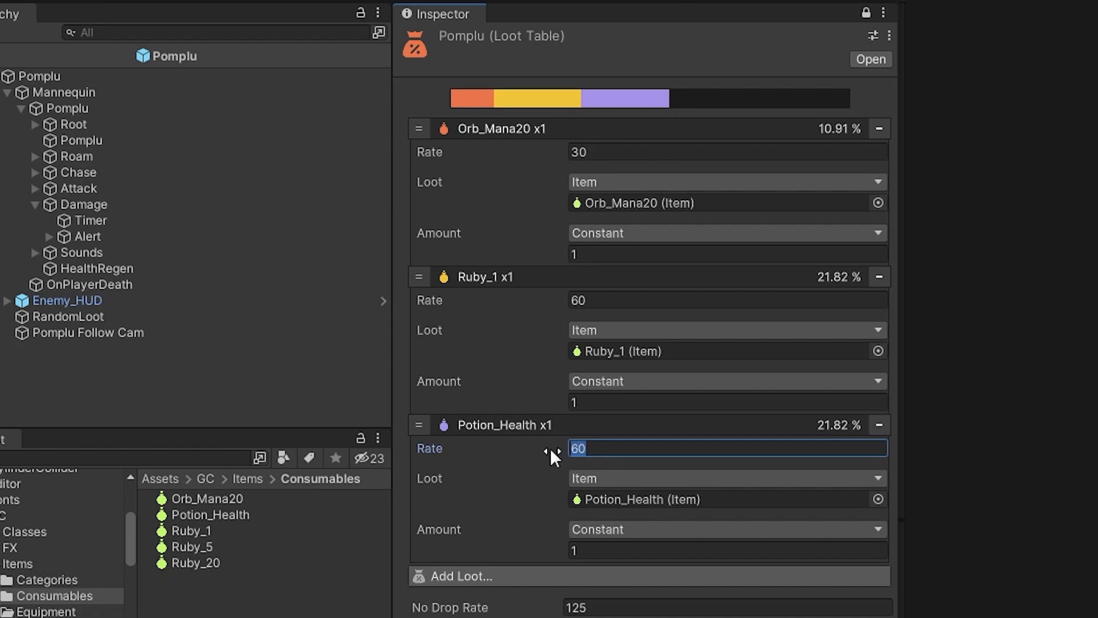
Enter 10 as Potion_Health's drop rate in the Pomplu Loot Table.
type("10")
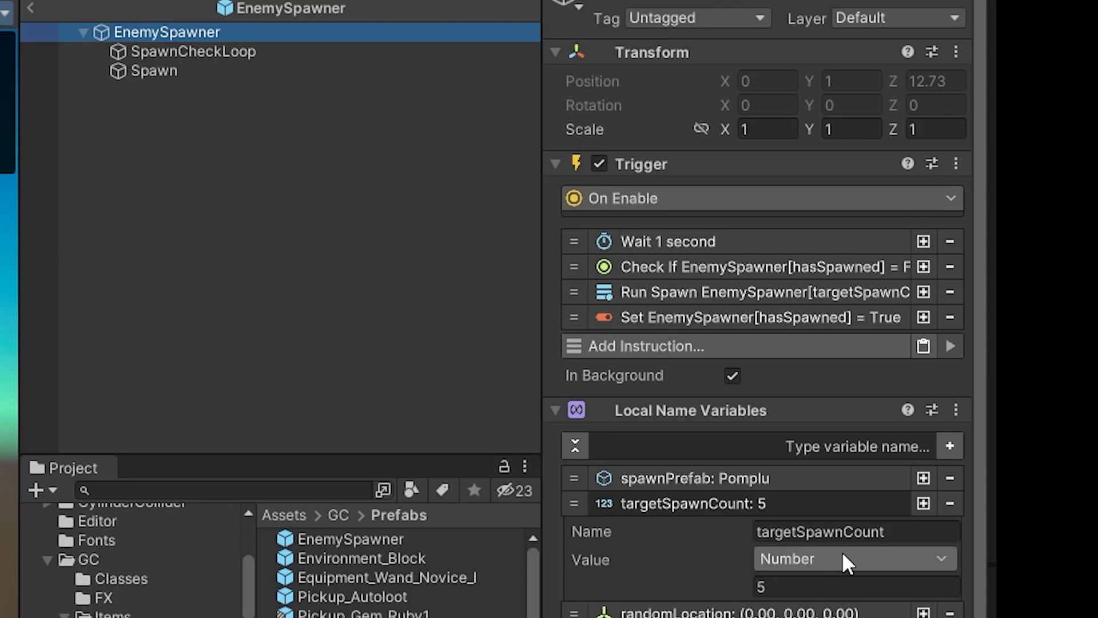
mouse_move(175, 51)
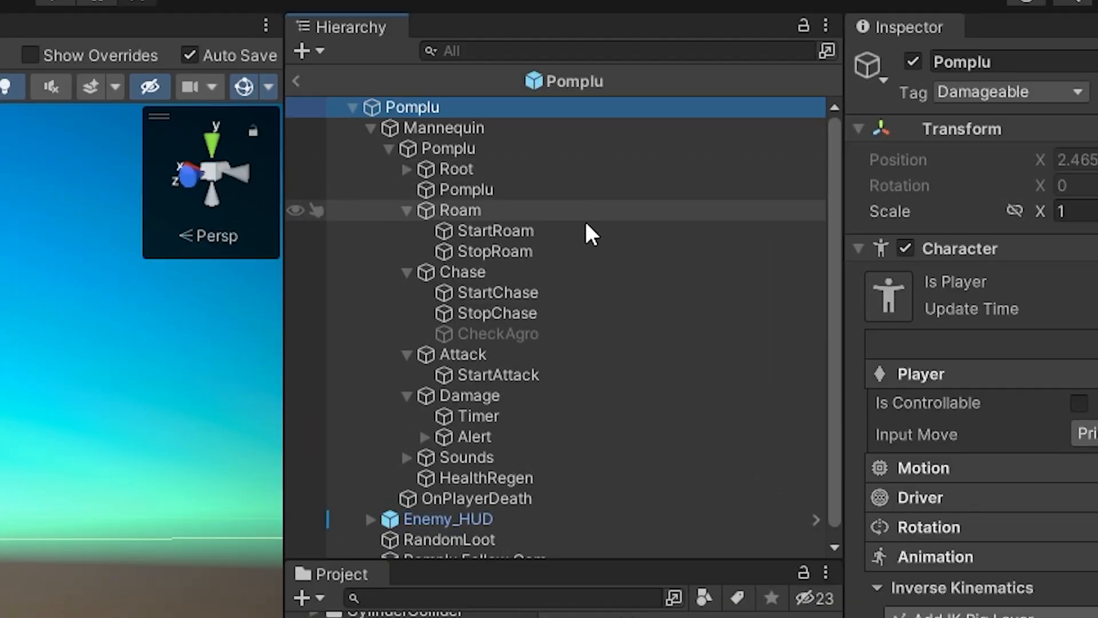
mouse_move(549, 357)
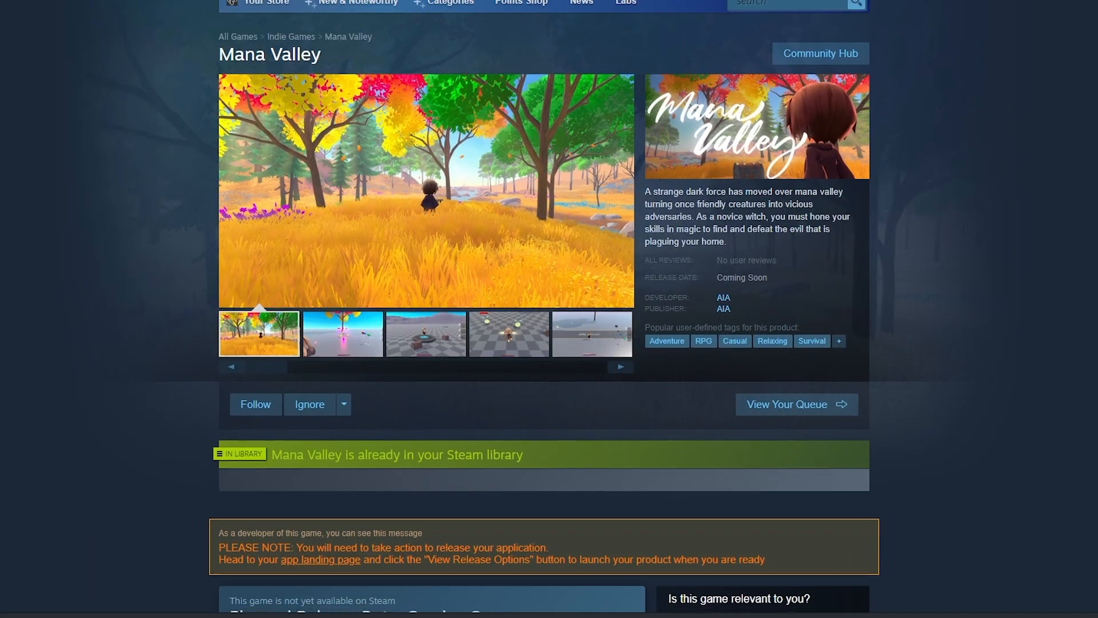
Scroll the Mana Valley store page down to 'Planned Release Date: Coming Soon'.
scroll("down", 3)
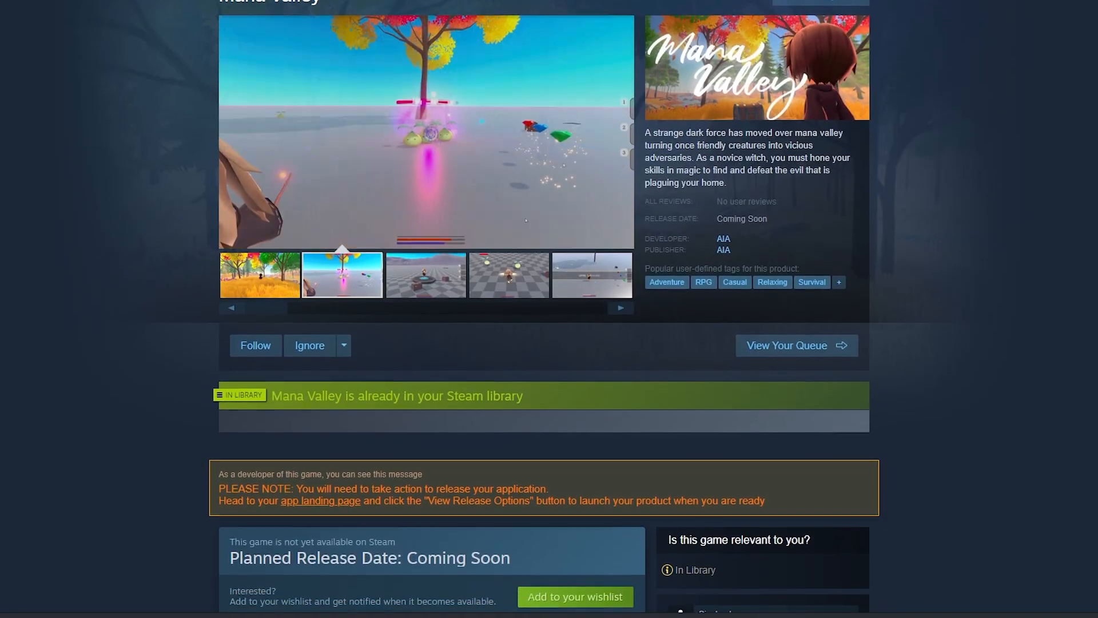